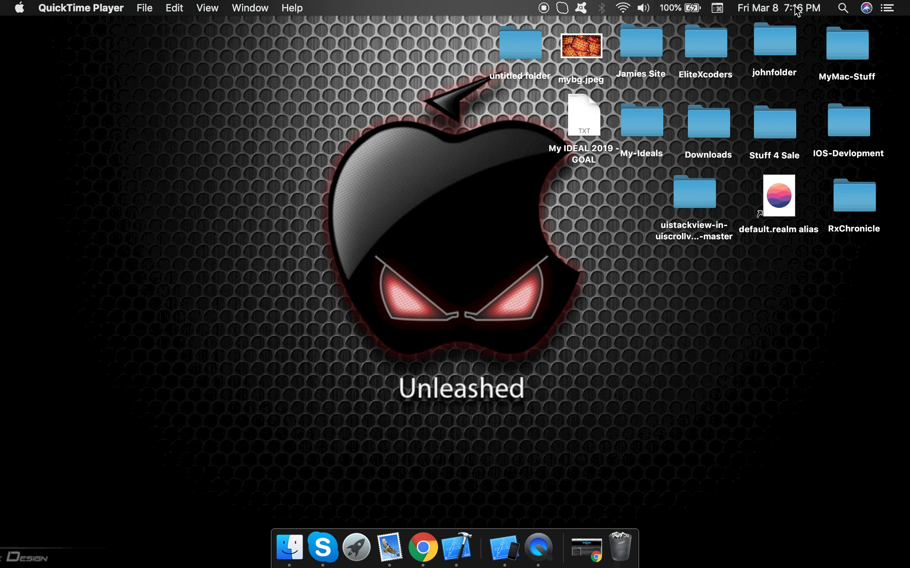
- Launch Terminal via Spotlight search and run a test command at the prompt
{"action": "left_click", "coordinate": [842, 7]}
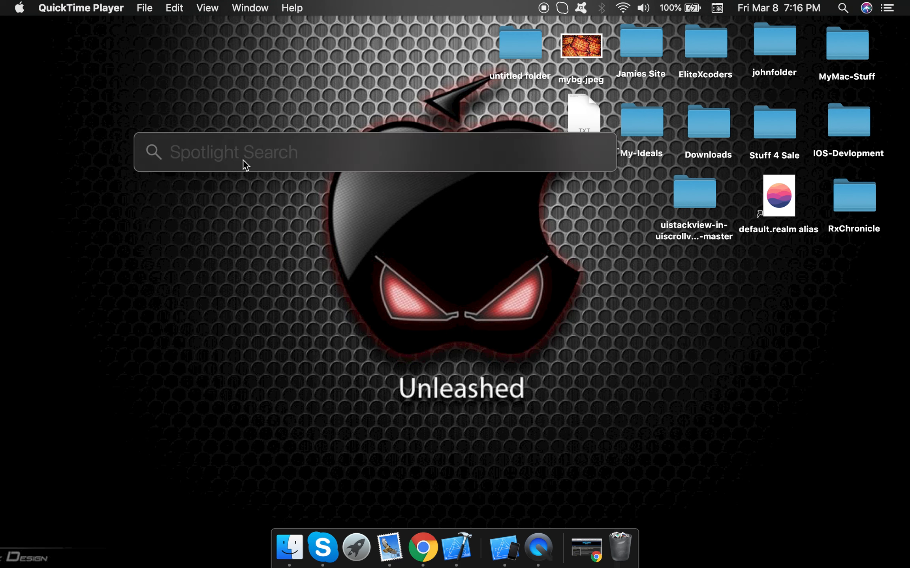
{"action": "type", "text": "terminal"}
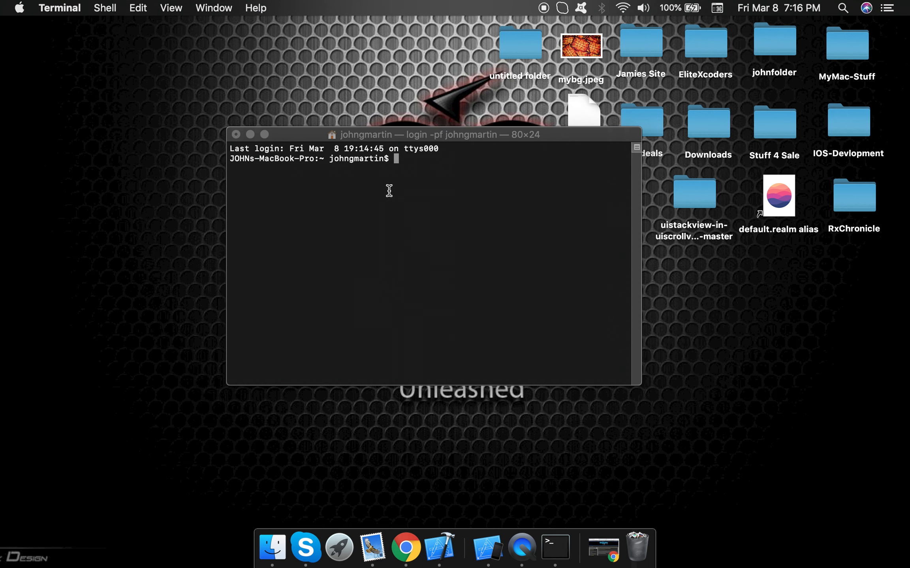
{"action": "mouse_move", "coordinate": [403, 198]}
{"action": "type", "text": "dfs"}
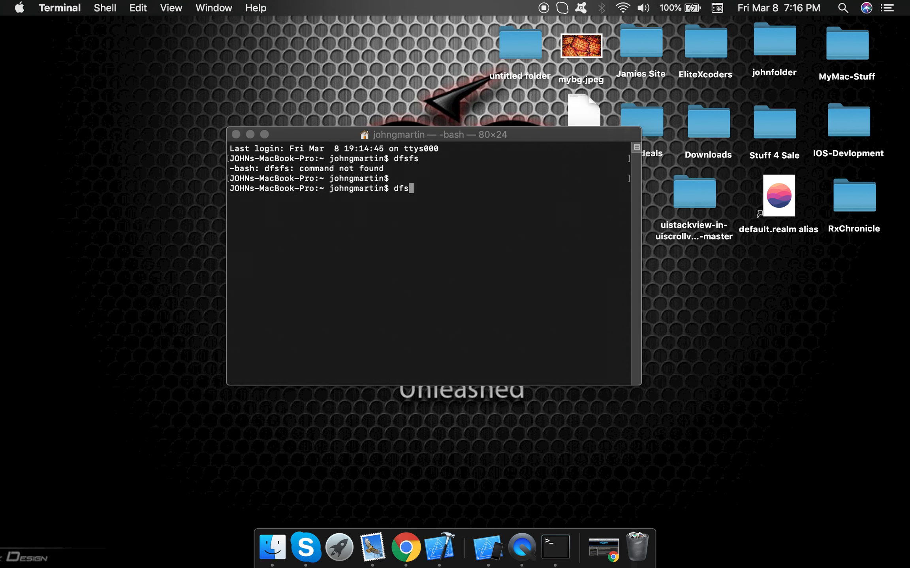
{"action": "key", "text": "Return"}
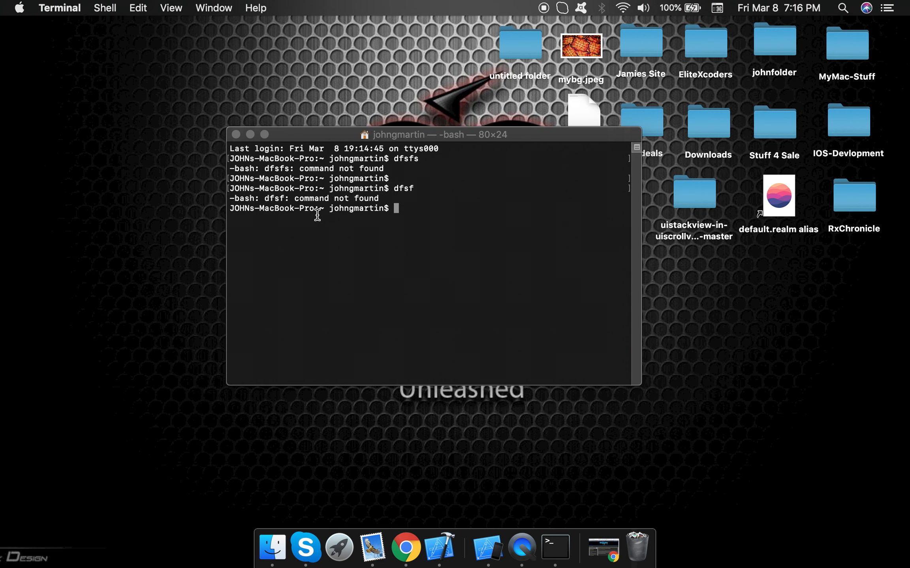
{"action": "mouse_move", "coordinate": [237, 134]}
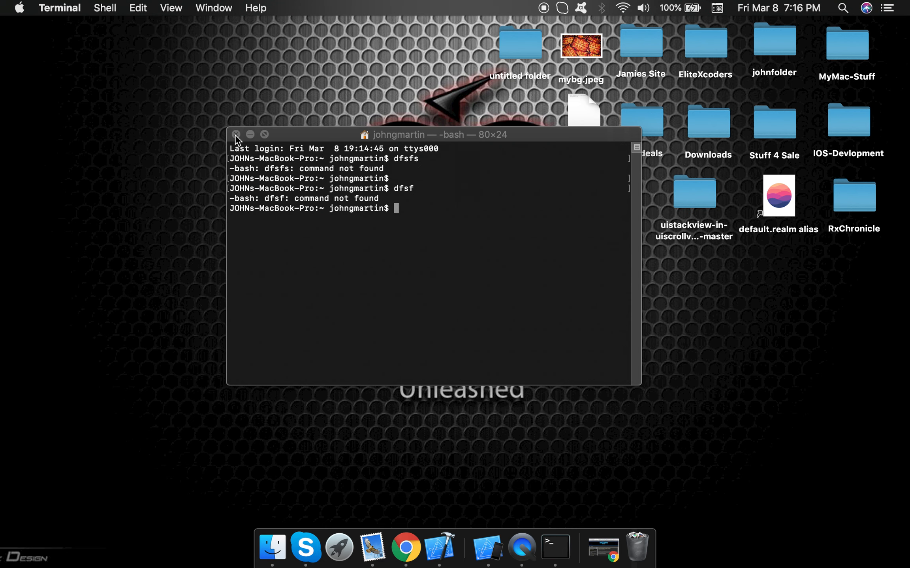
- In Terminal Preferences > Profiles, make the selected profile the default and close the shell window
{"action": "left_click", "coordinate": [59, 8]}
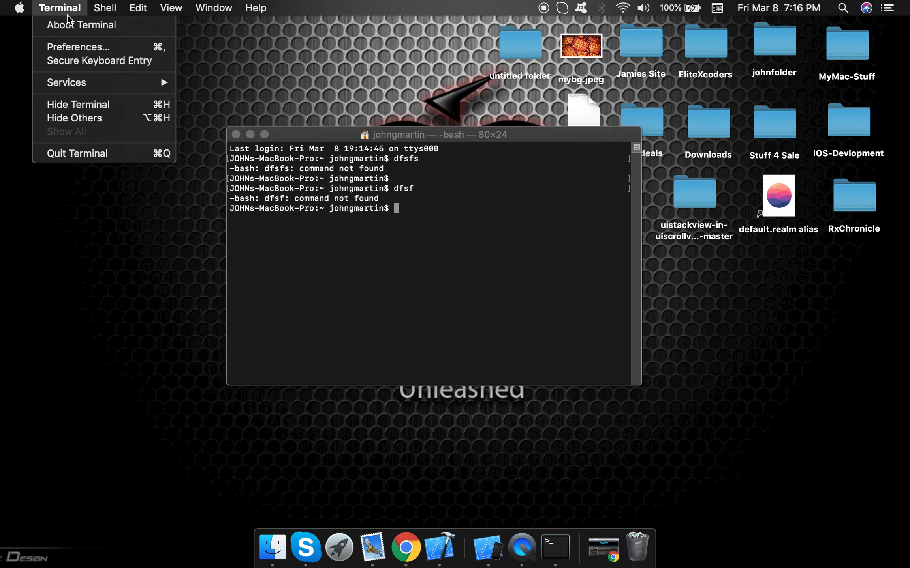
{"action": "left_click", "coordinate": [171, 91]}
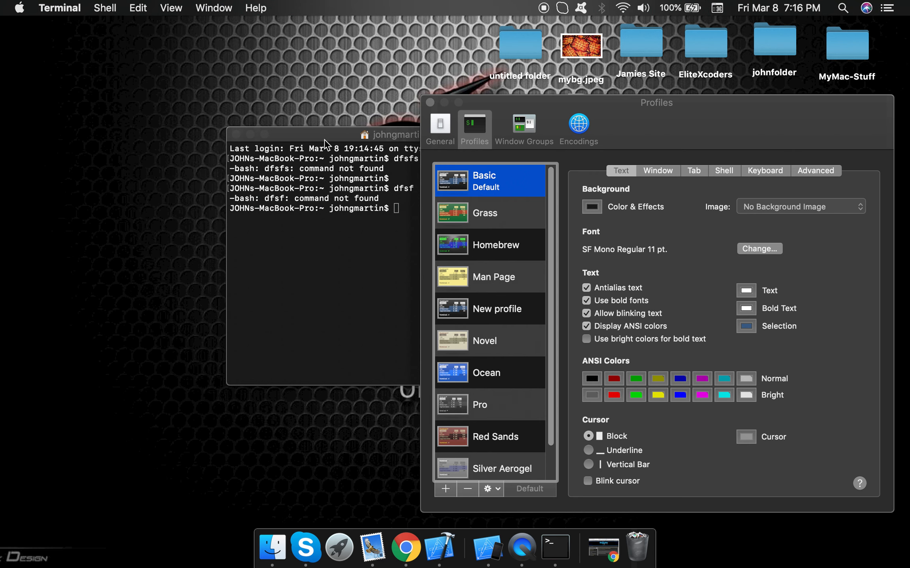
{"action": "mouse_move", "coordinate": [500, 236]}
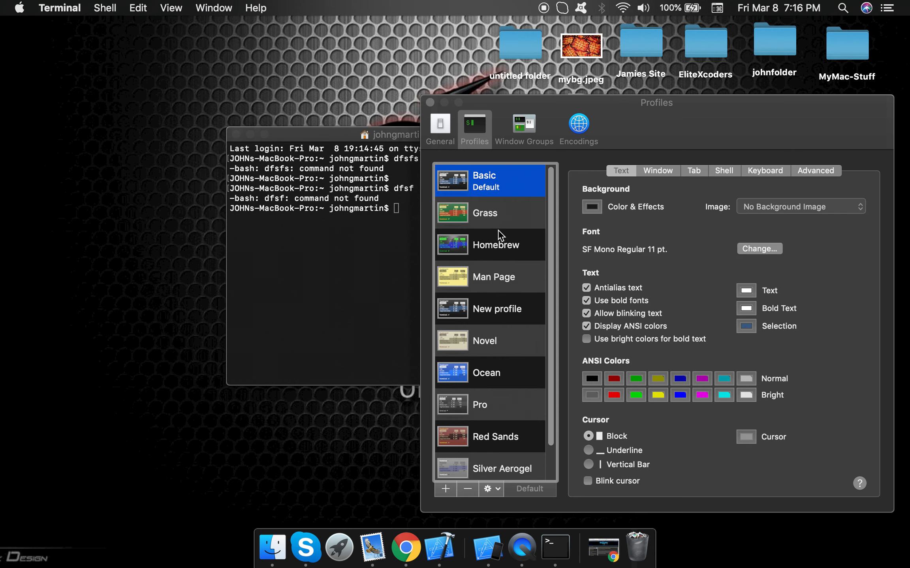
{"action": "mouse_move", "coordinate": [501, 347]}
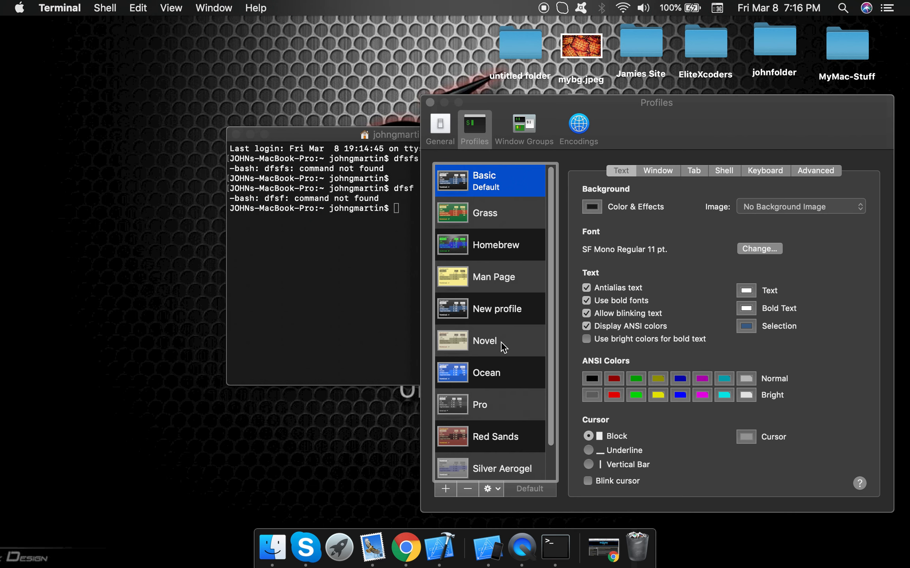
{"action": "left_click", "coordinate": [485, 213]}
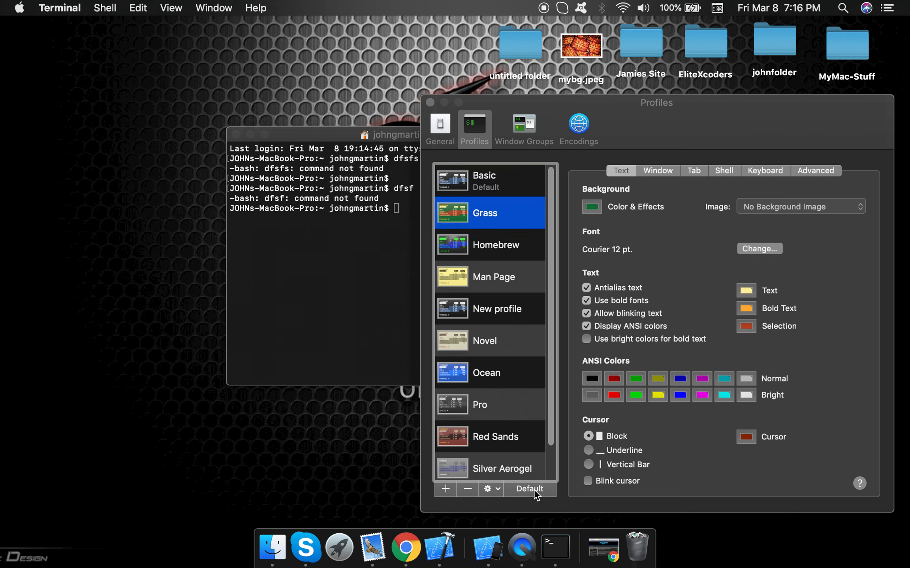
{"action": "left_click", "coordinate": [528, 489]}
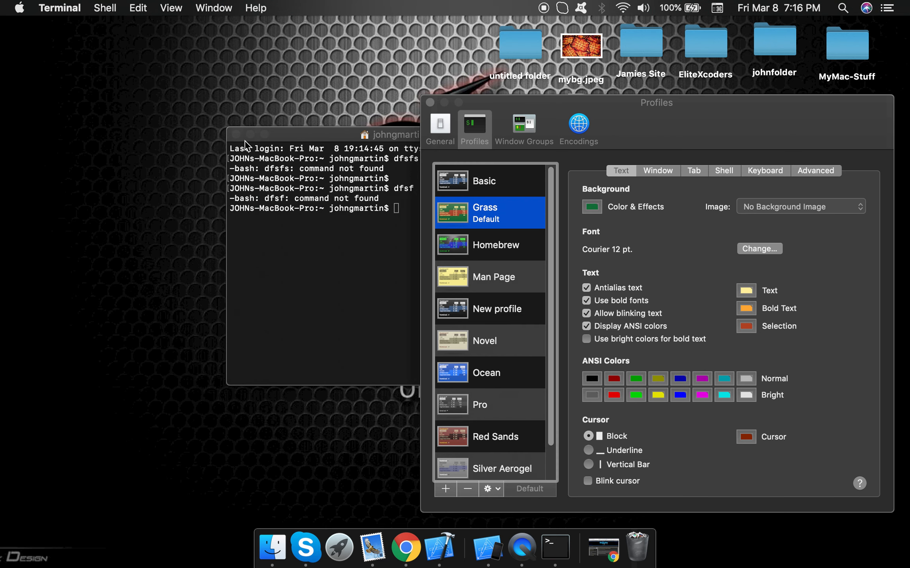
{"action": "mouse_move", "coordinate": [554, 548]}
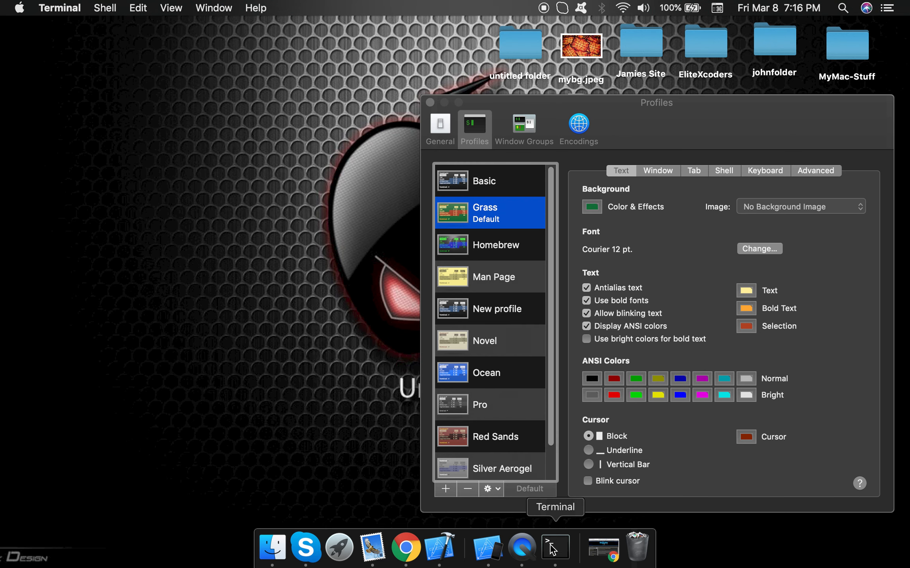
{"action": "left_click", "coordinate": [554, 547]}
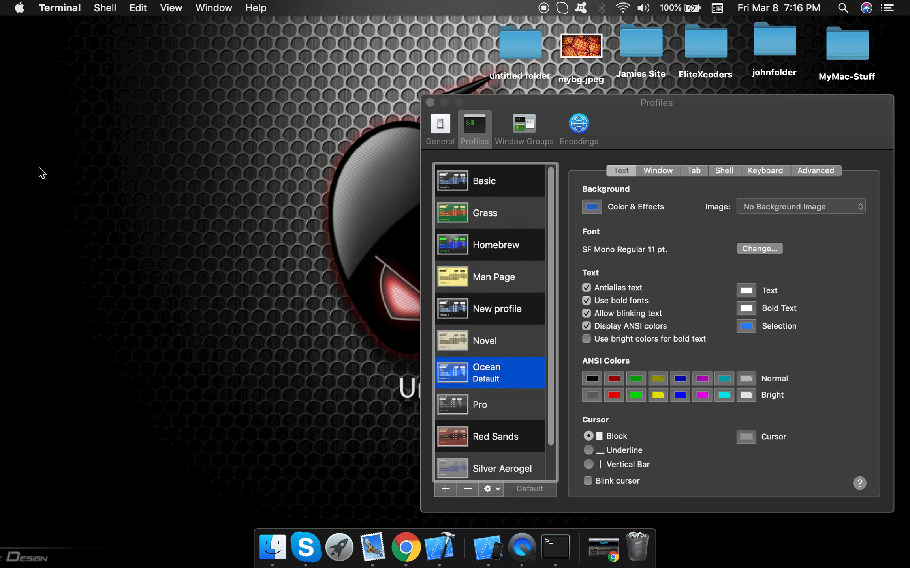
{"action": "scroll", "scroll_direction": "down", "scroll_amount": 3}
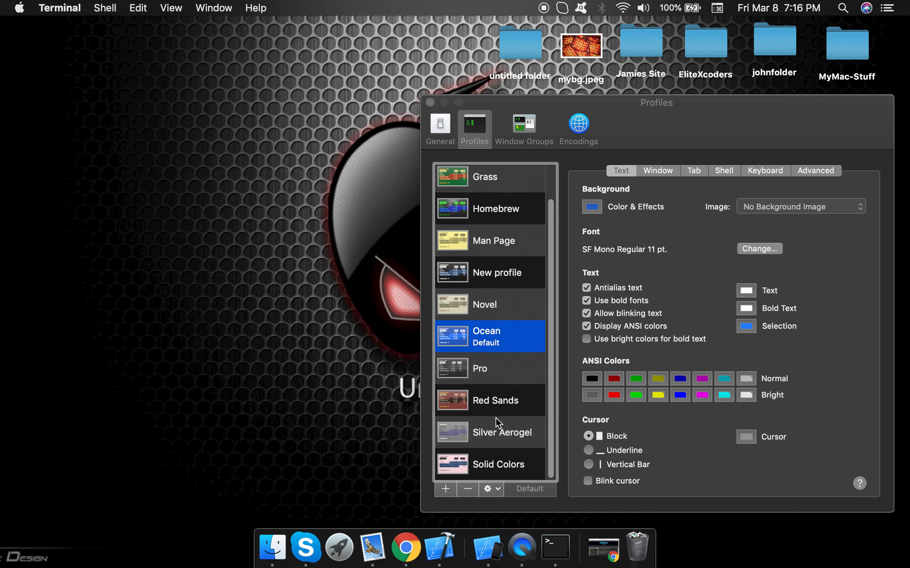
{"action": "scroll", "scroll_direction": "up", "scroll_amount": 3}
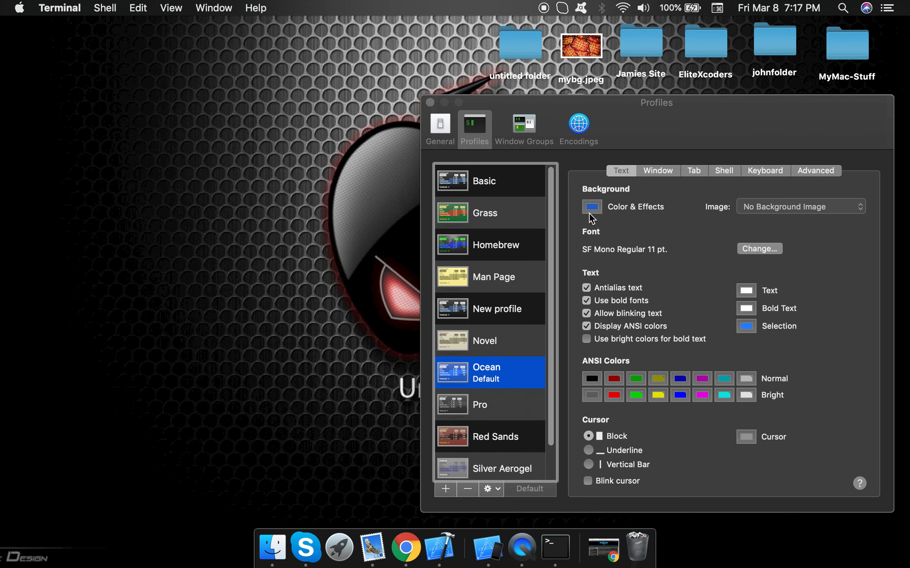
{"action": "mouse_move", "coordinate": [442, 501]}
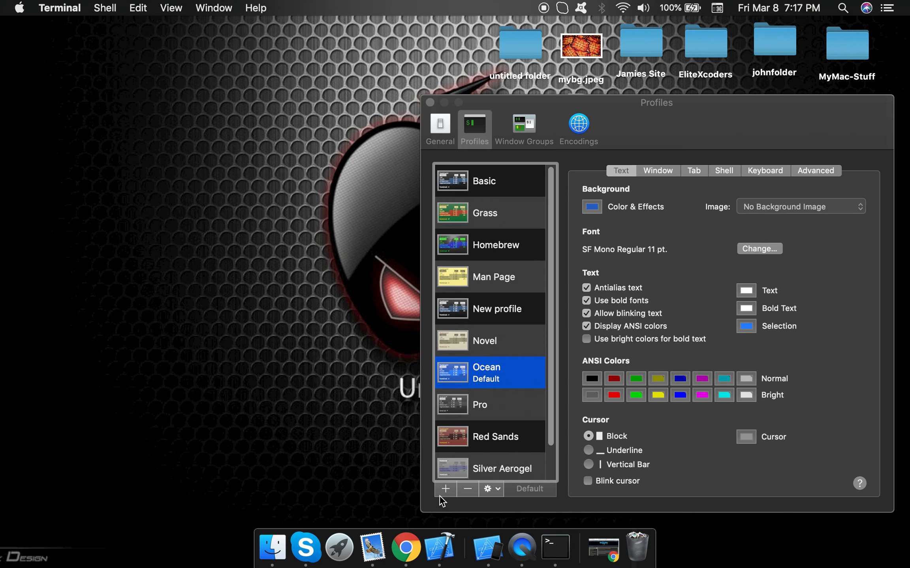
- Add a new profile to the list and name it 'myTheme'
{"action": "left_click", "coordinate": [445, 489]}
{"action": "type", "text": "myThme"}
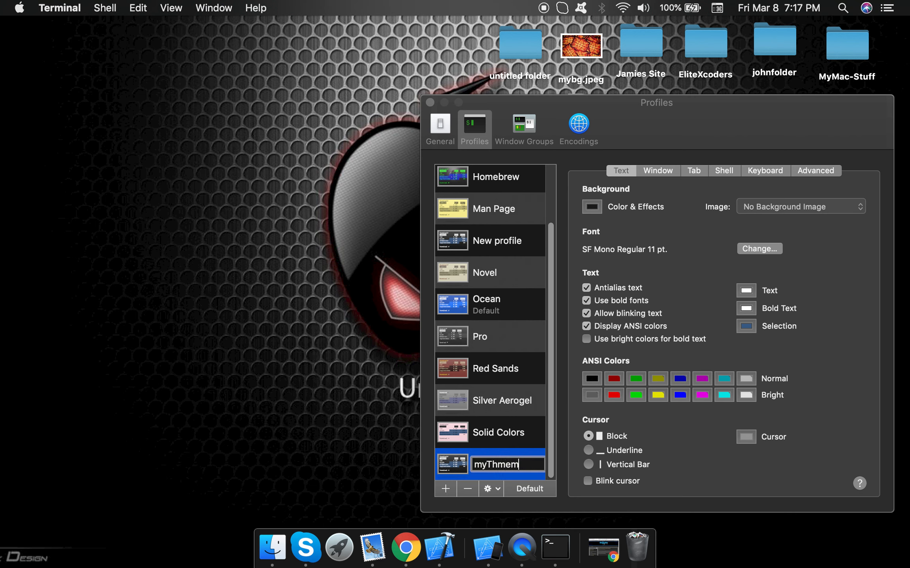
{"action": "type", "text": "myTheme"}
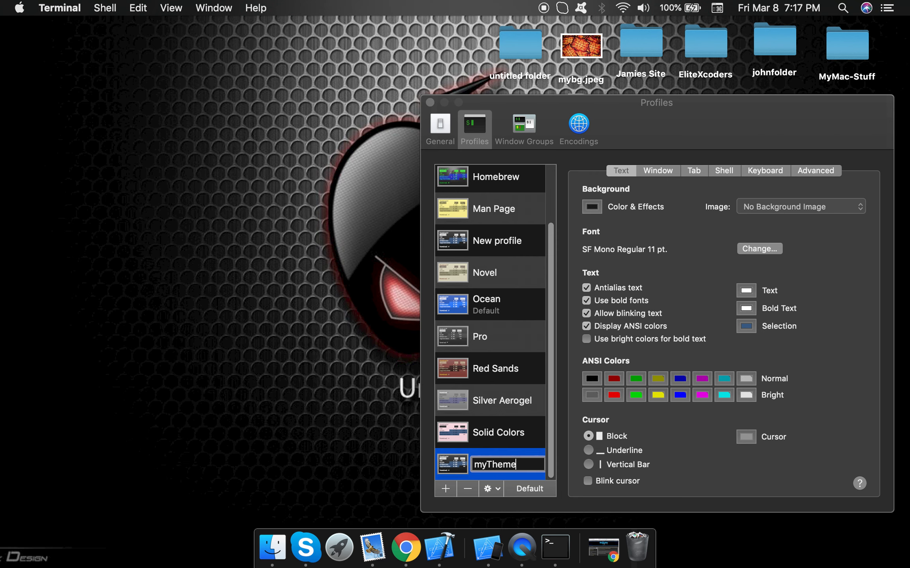
{"action": "mouse_move", "coordinate": [636, 383]}
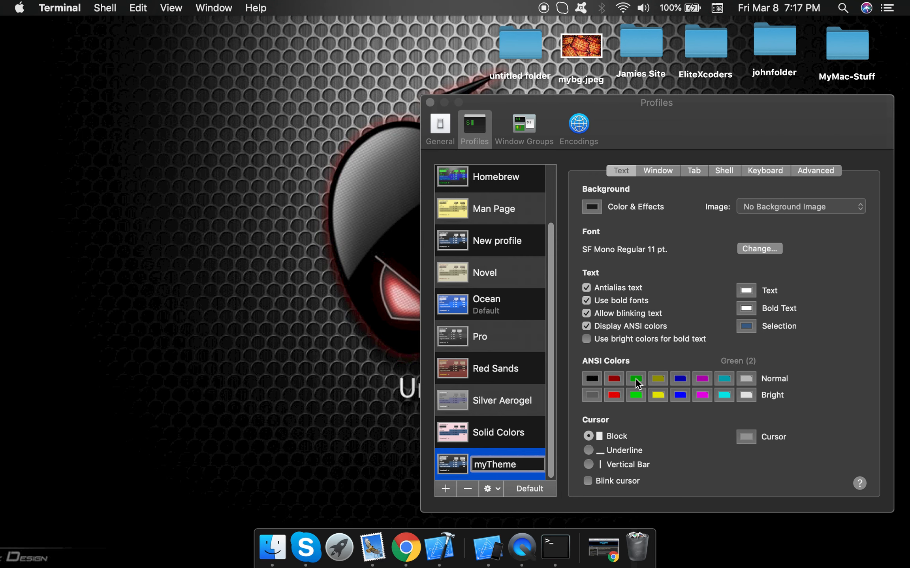
{"action": "mouse_move", "coordinate": [687, 389]}
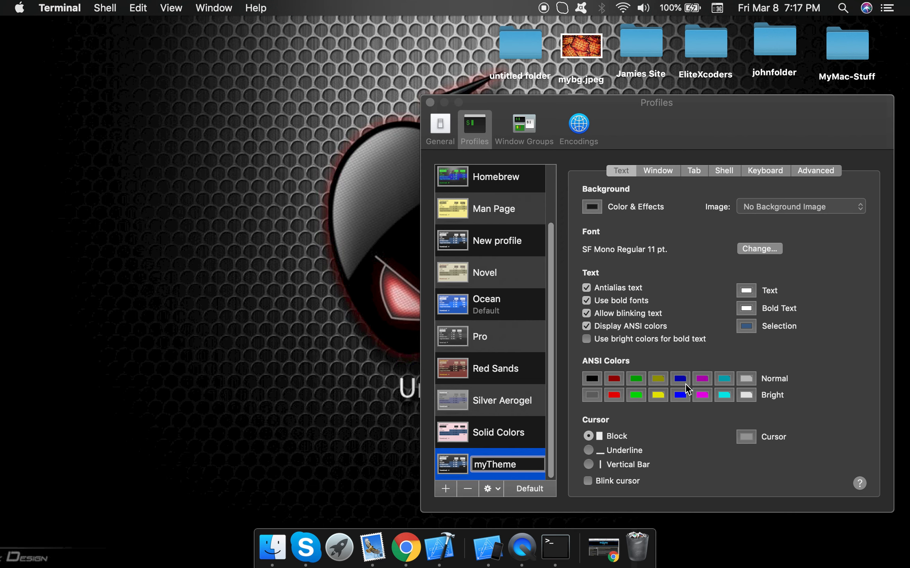
{"action": "mouse_move", "coordinate": [784, 221]}
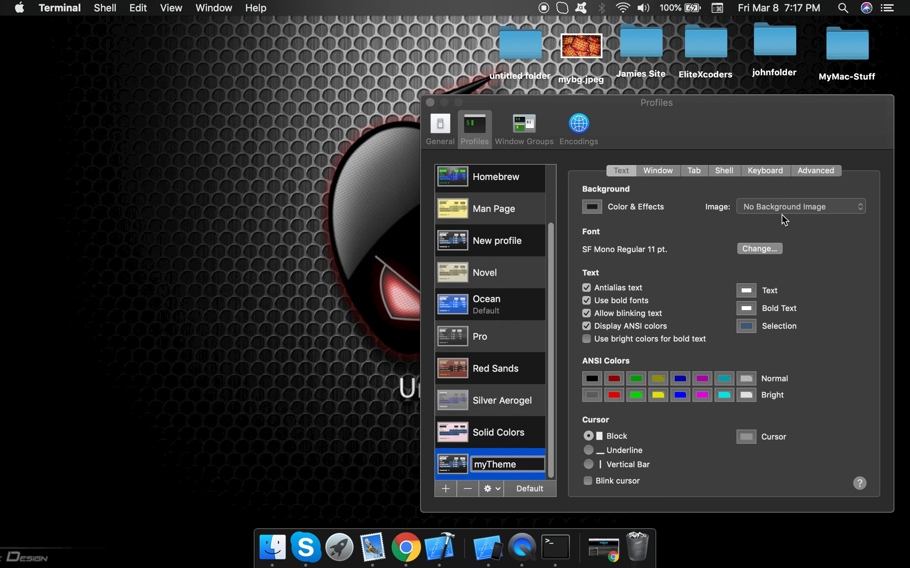
{"action": "mouse_move", "coordinate": [766, 212]}
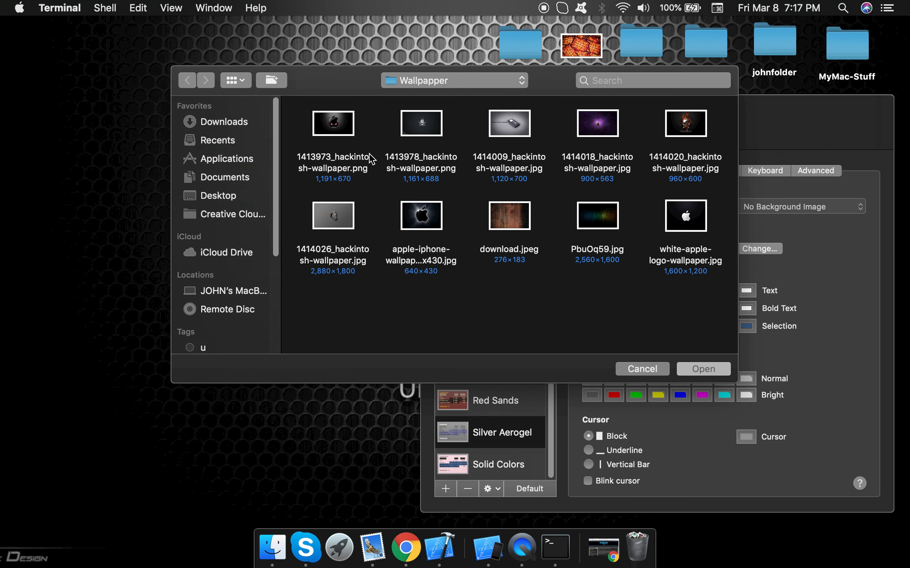
{"action": "mouse_move", "coordinate": [534, 142]}
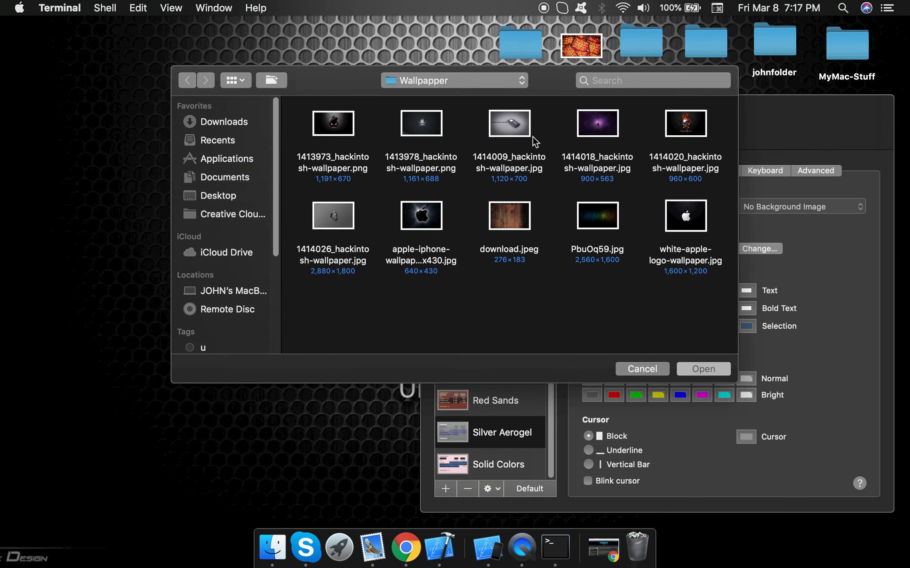
- Set 1414009_hackintosh-wallpaper.jpg from the Wallpapper folder as myTheme's background image
{"action": "left_click", "coordinate": [509, 123]}
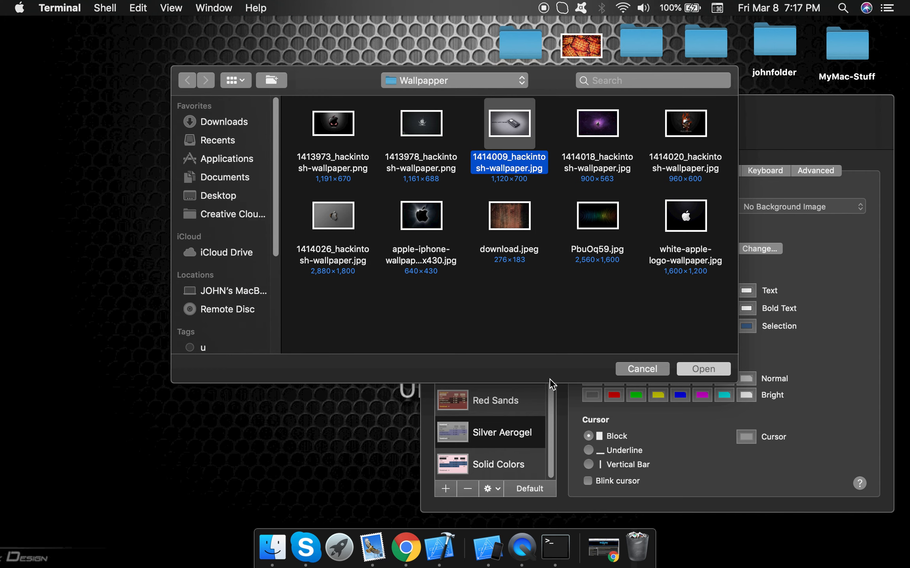
{"action": "left_click", "coordinate": [703, 369]}
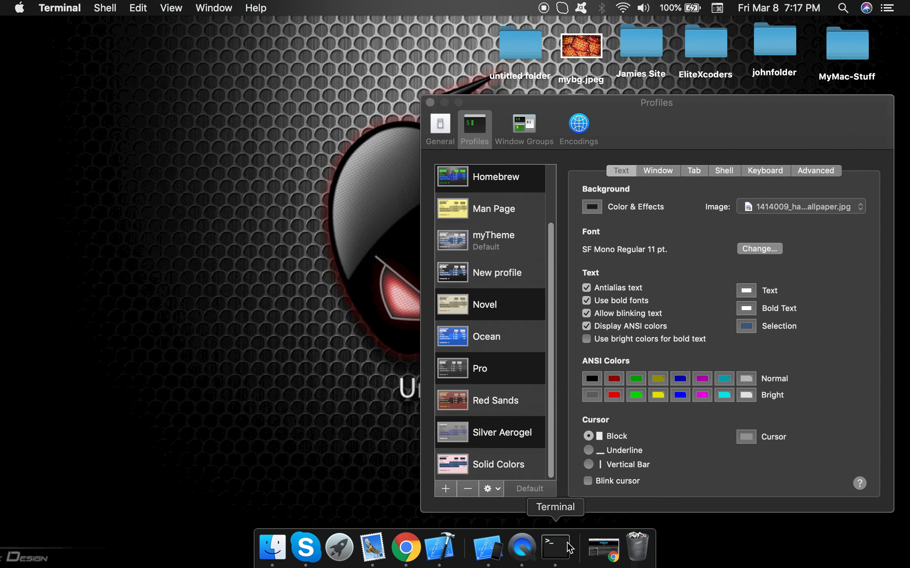
{"action": "left_click", "coordinate": [554, 545]}
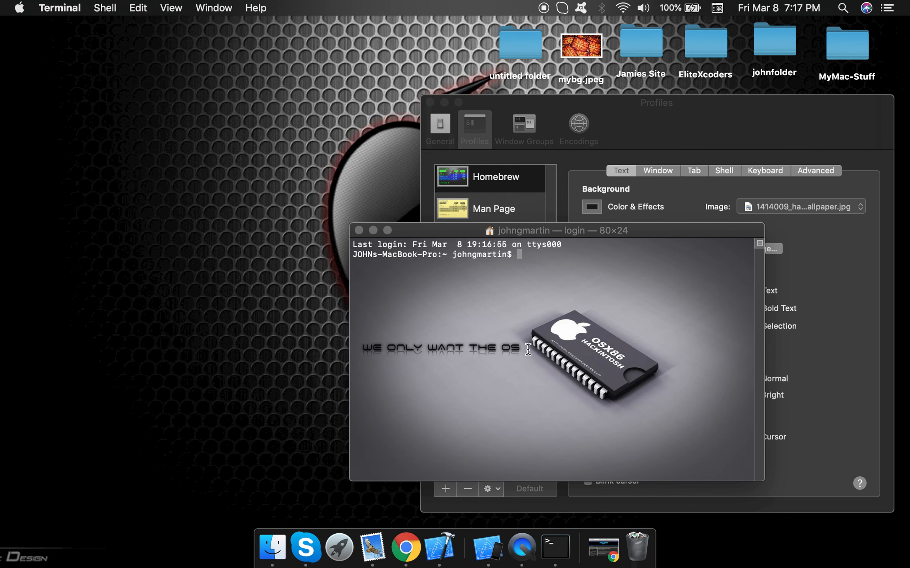
{"action": "mouse_move", "coordinate": [549, 271]}
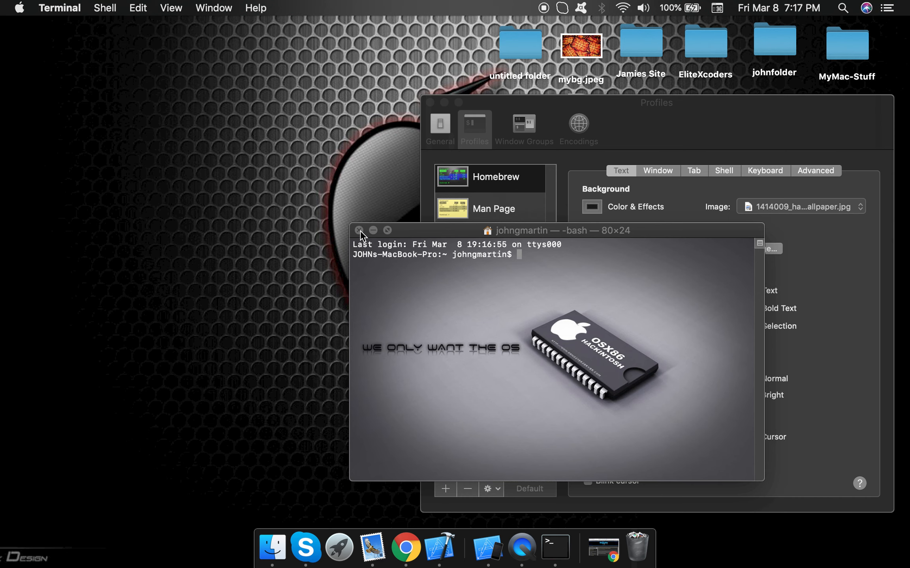
{"action": "left_click", "coordinate": [359, 230]}
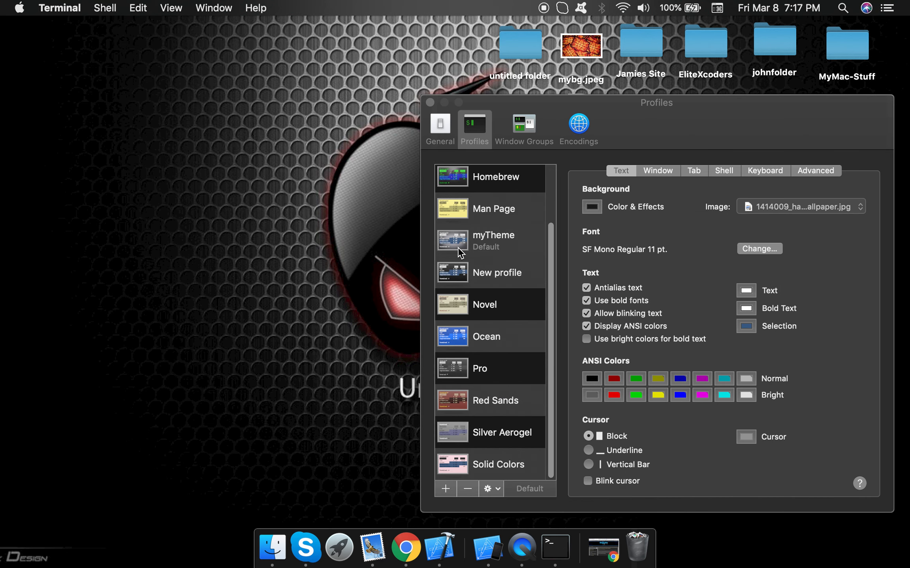
{"action": "mouse_move", "coordinate": [441, 129]}
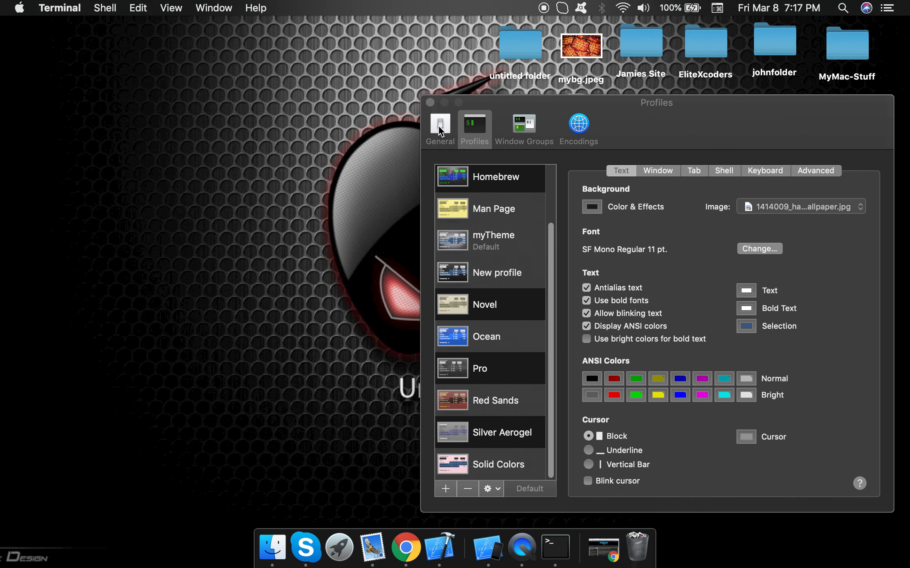
{"action": "mouse_move", "coordinate": [544, 11]}
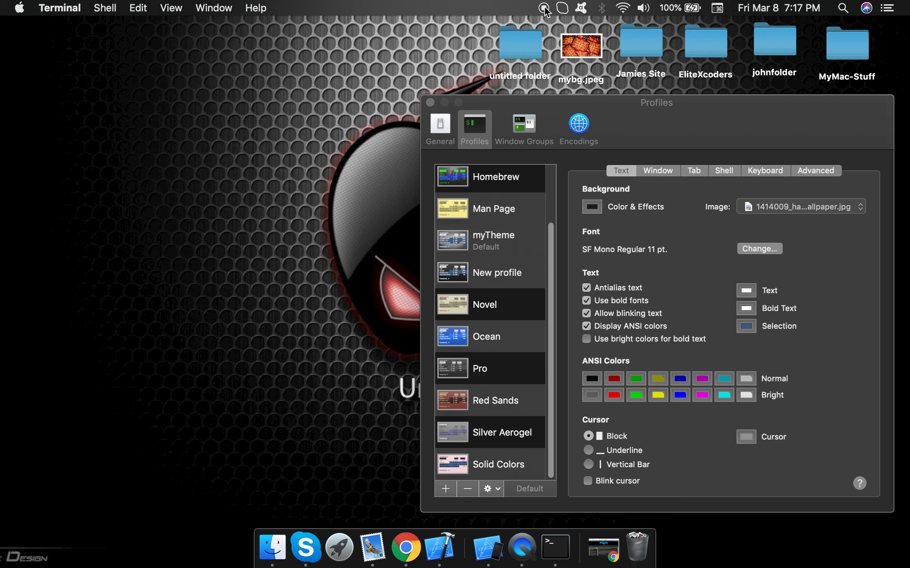